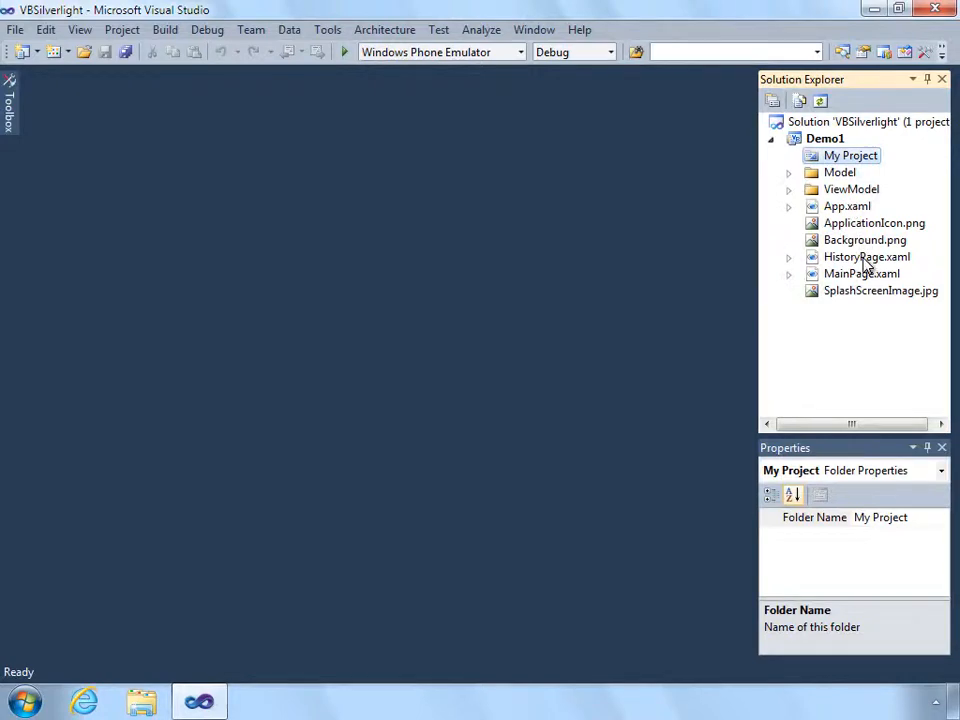
Open MainPage.xaml in the designer to show the Add Item, Remove Item and History buttons.
left_click(861, 273)
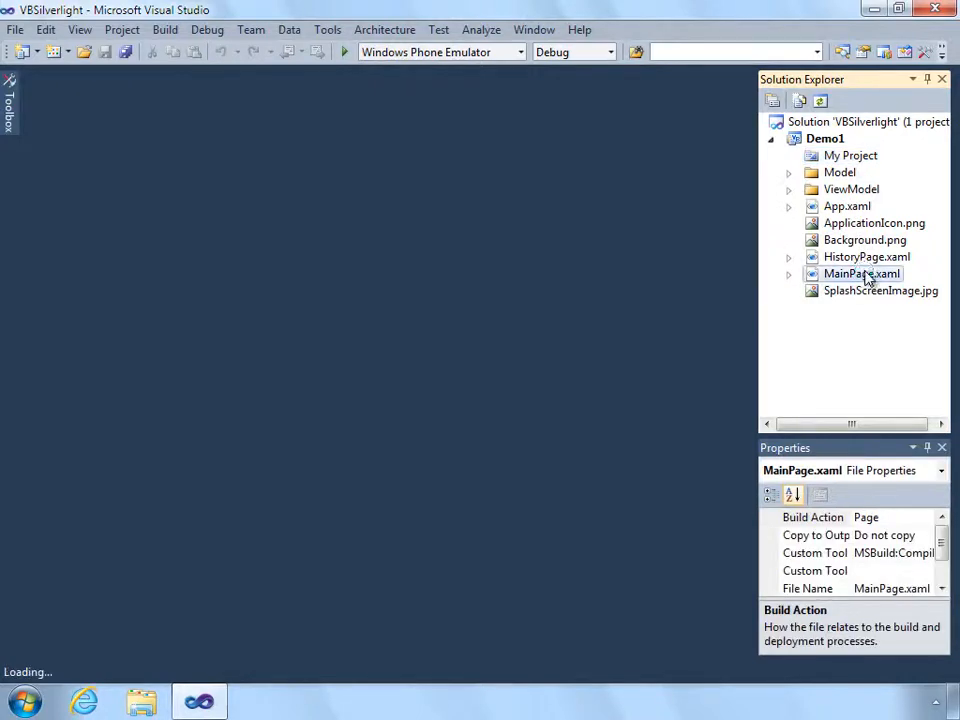
double_click(861, 273)
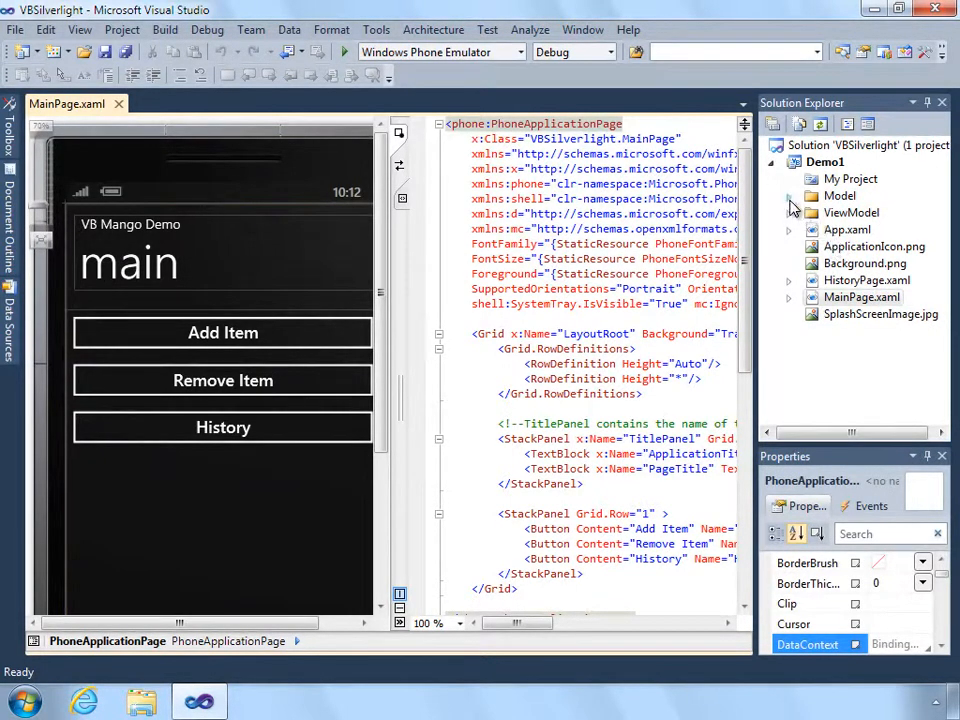
Open PhotoMemo.vb and scroll through its Id, Name, Latitude and Longitude properties.
double_click(881, 212)
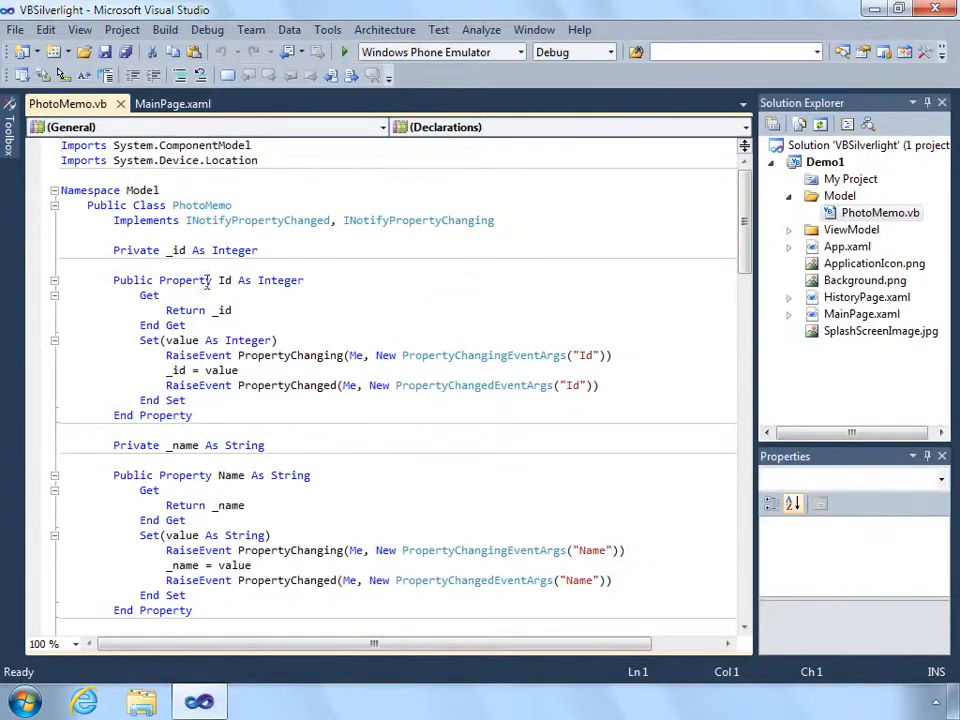
scroll("down", 3)
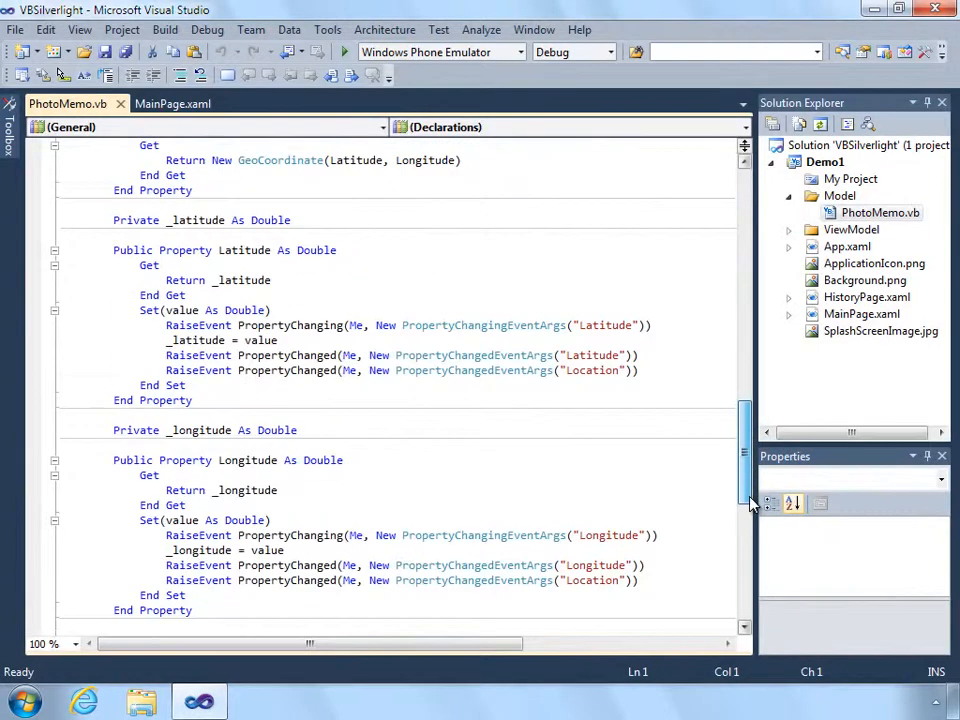
scroll("down", 3)
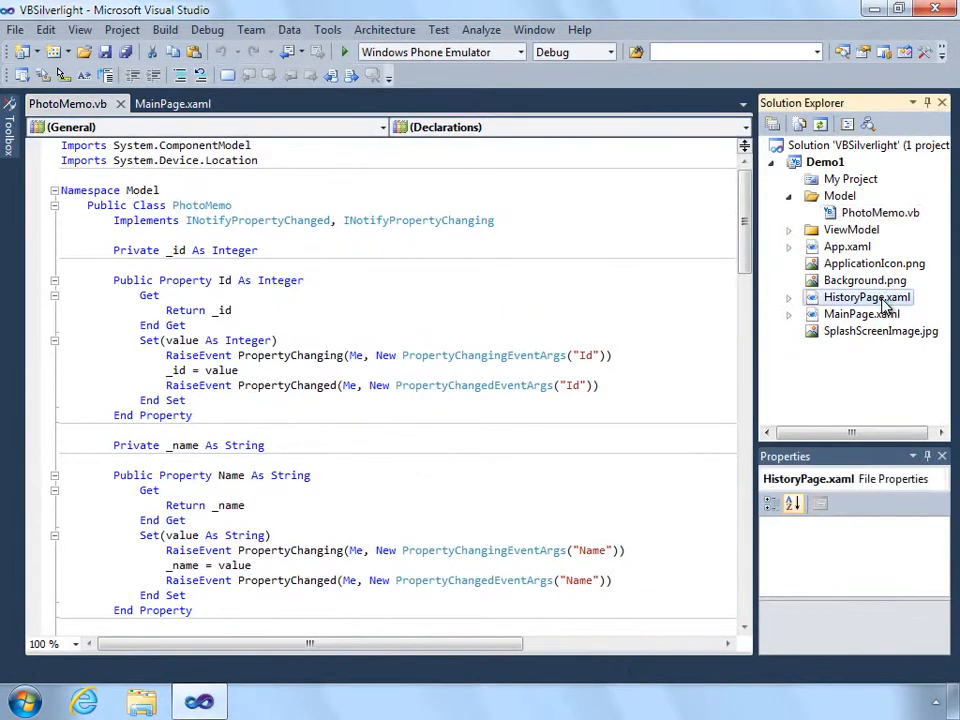
Open HistoryPage.xaml and review its ListBox item template with the context menu.
double_click(866, 297)
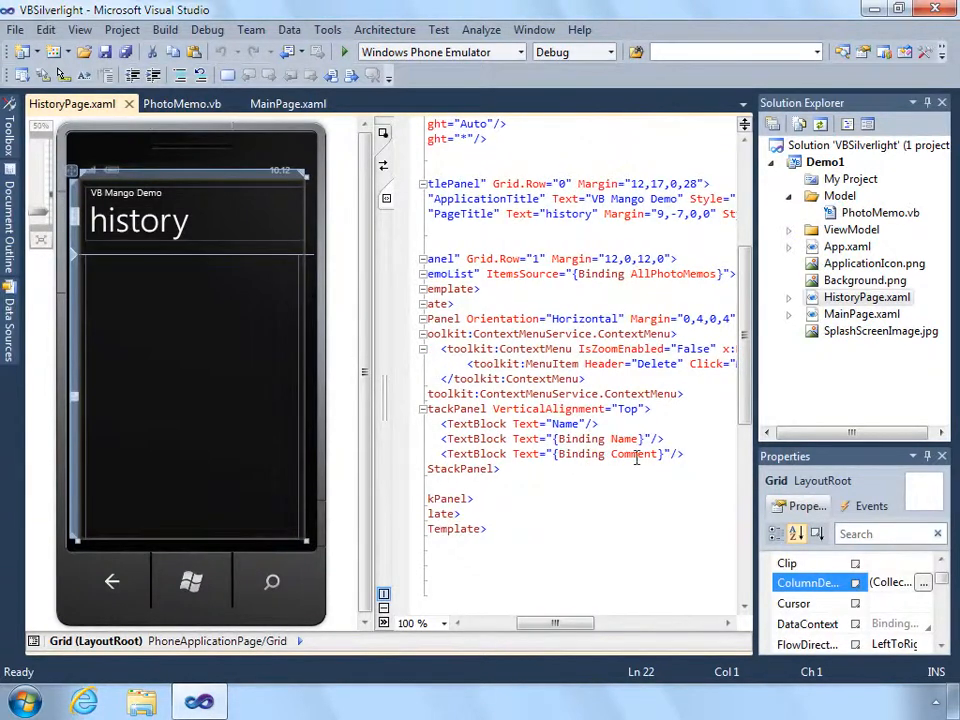
left_click_drag(555, 623, 530, 623)
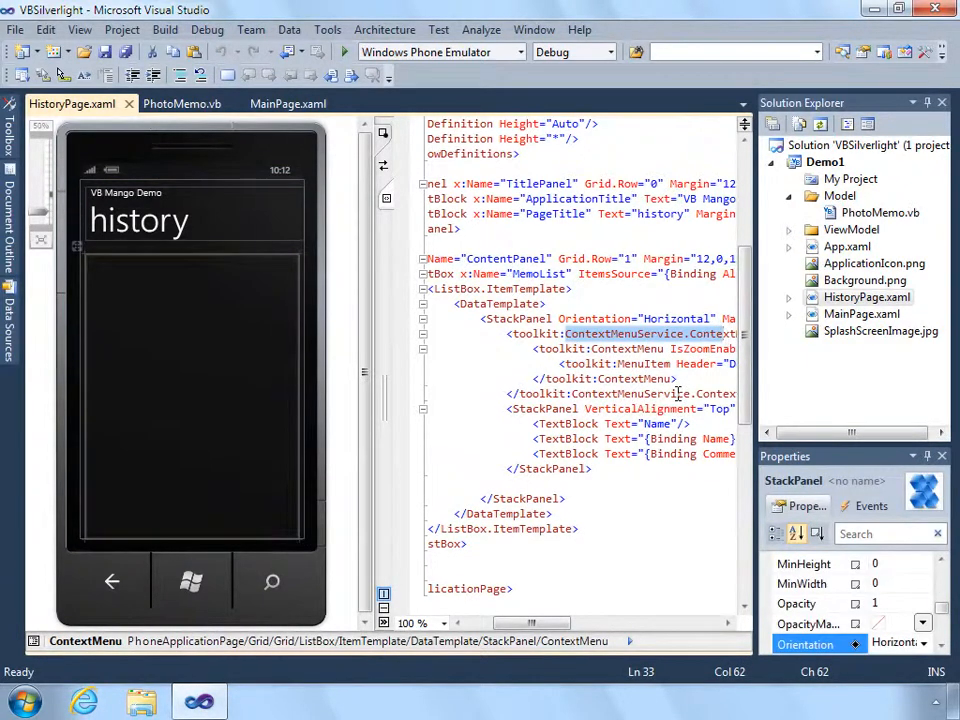
mouse_move(687, 394)
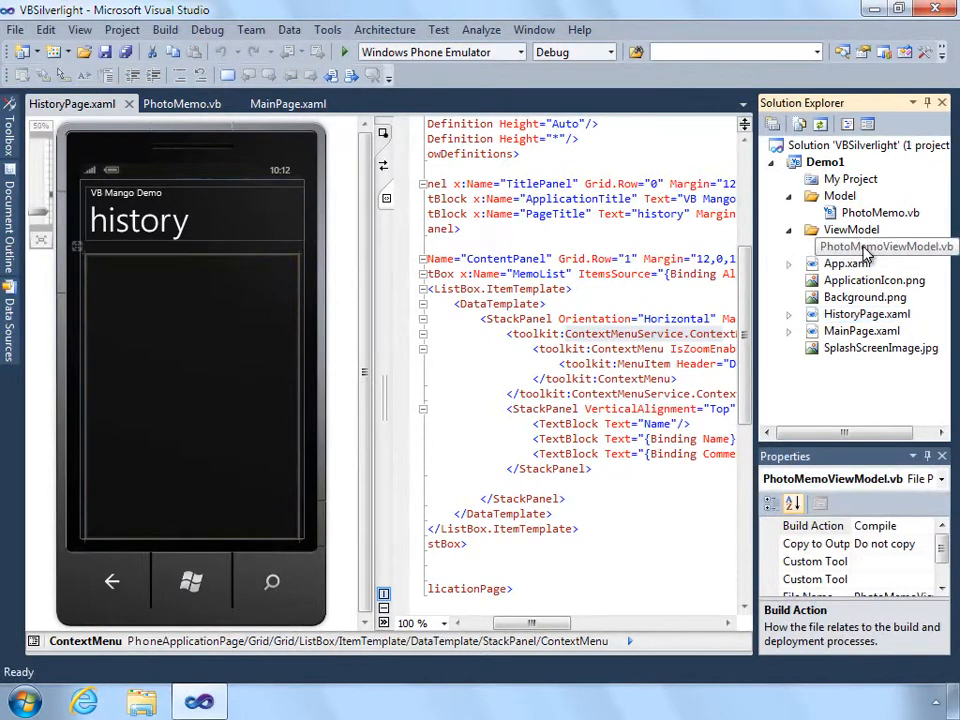
Open PhotoMemoViewModel.vb and scroll through its AllPhotoMemos collection and add/delete methods.
double_click(864, 246)
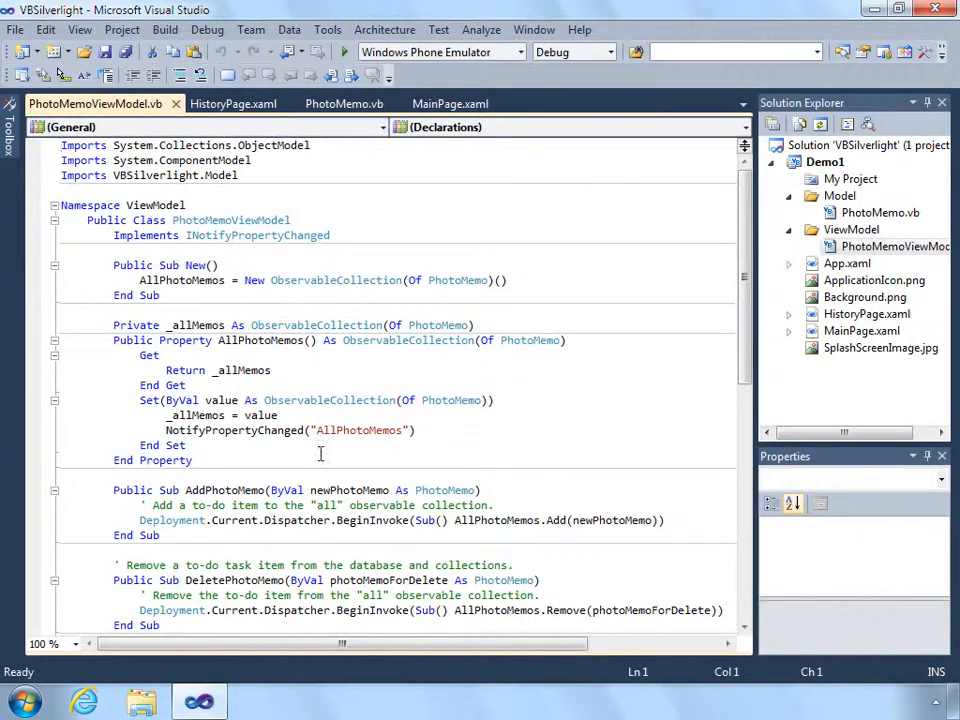
scroll("down", 3)
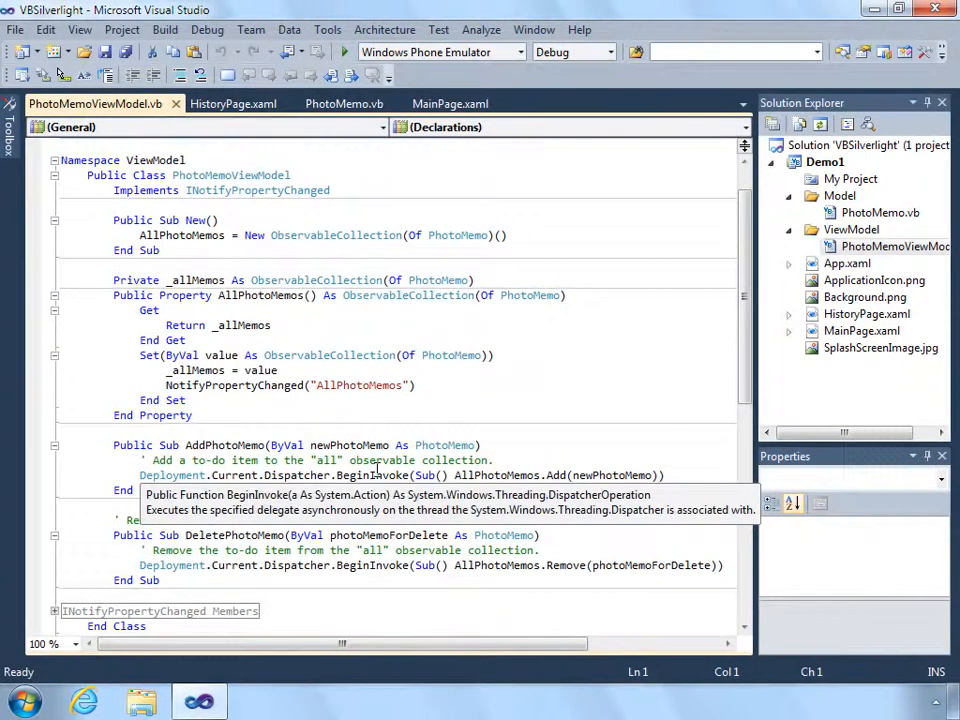
mouse_move(704, 347)
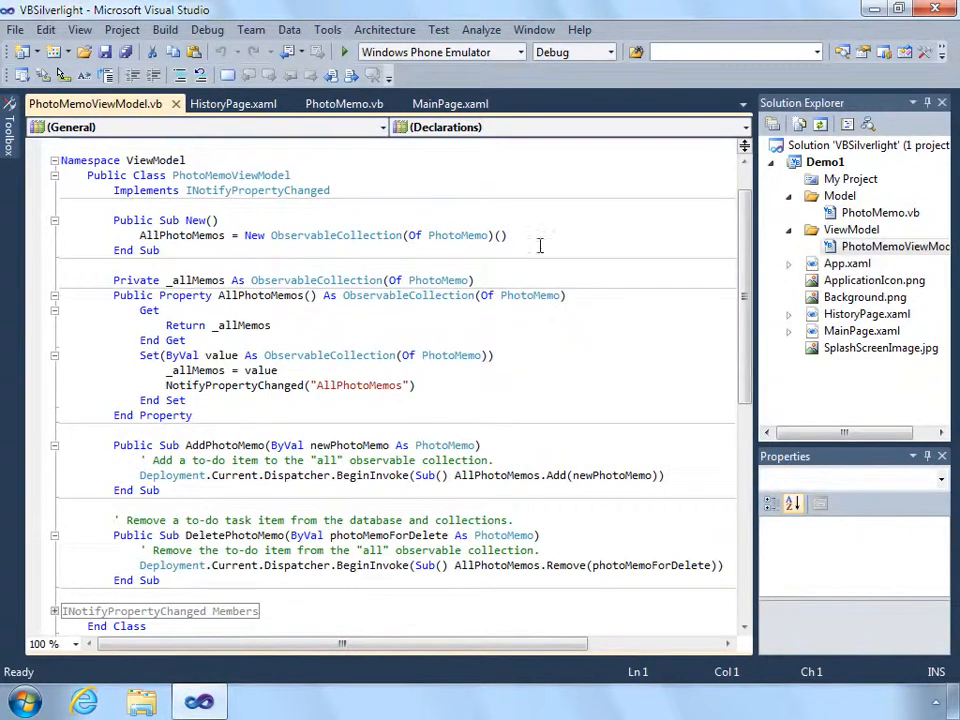
mouse_move(195, 445)
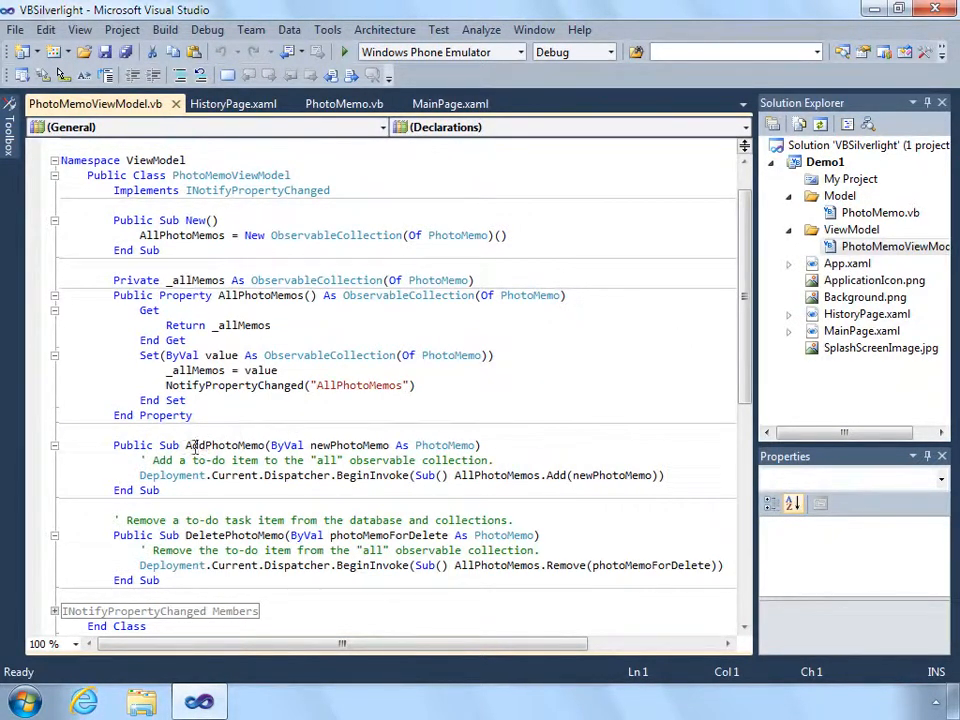
mouse_move(260, 535)
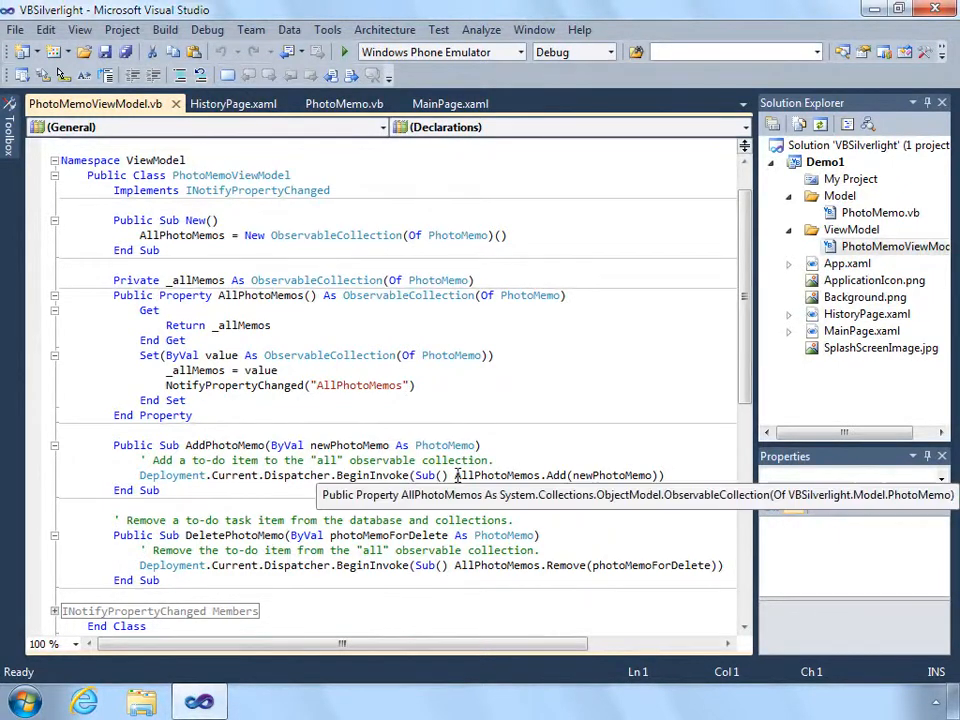
mouse_move(450, 492)
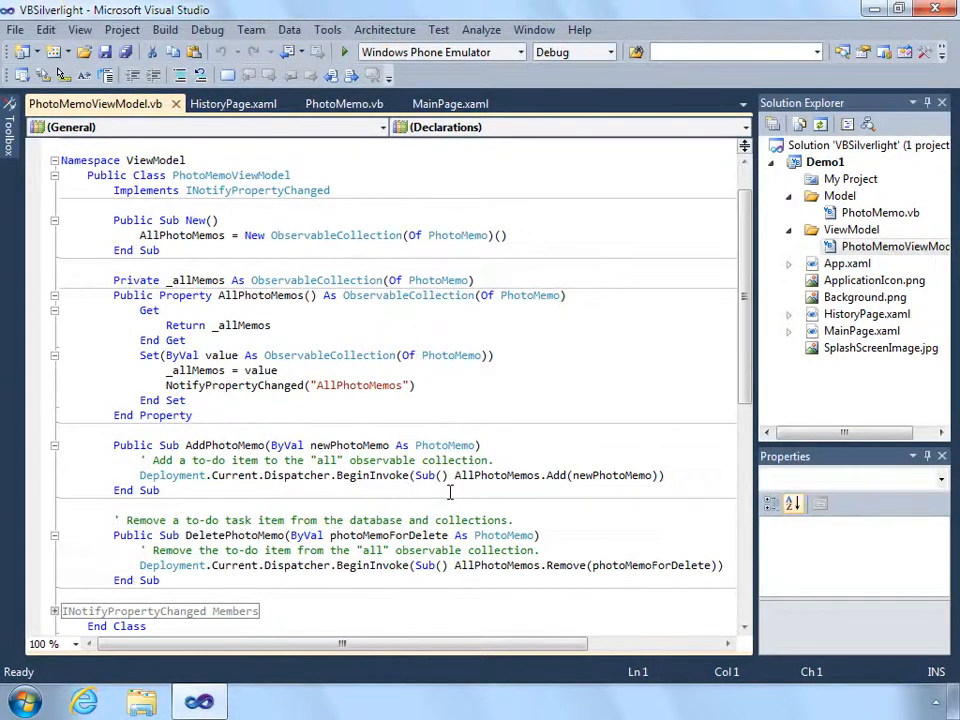
mouse_move(490, 475)
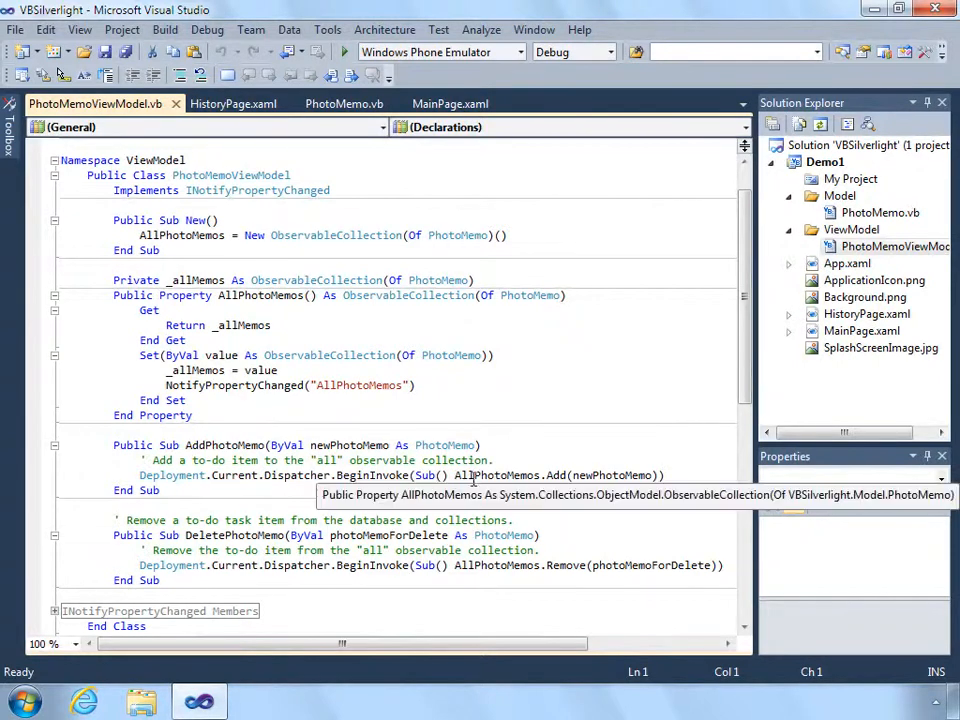
mouse_move(525, 574)
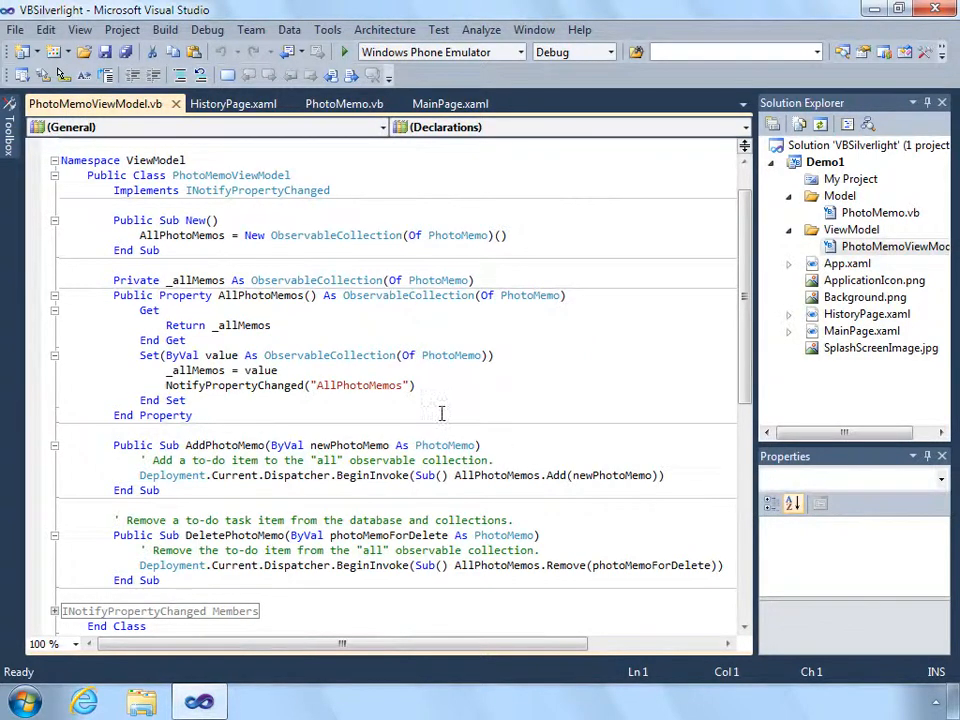
mouse_move(503, 475)
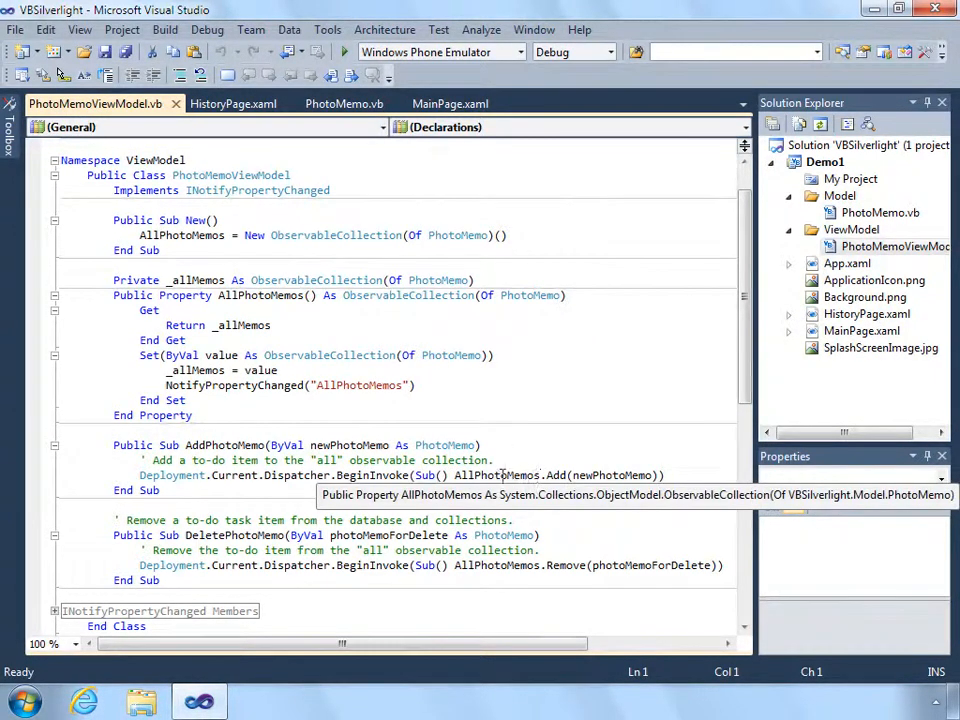
mouse_move(455, 495)
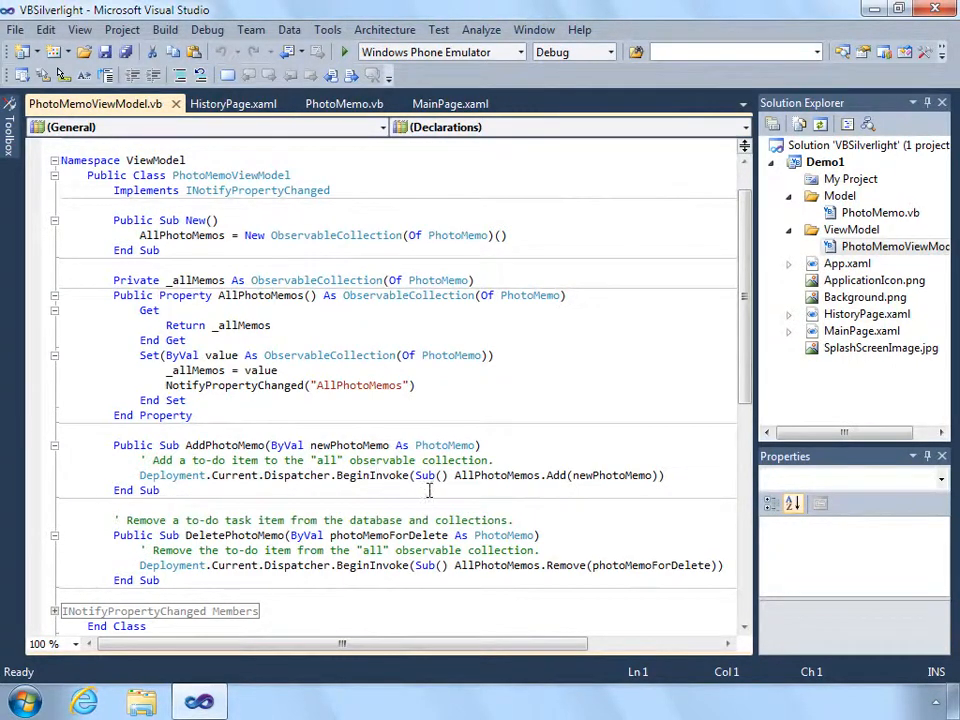
mouse_move(555, 493)
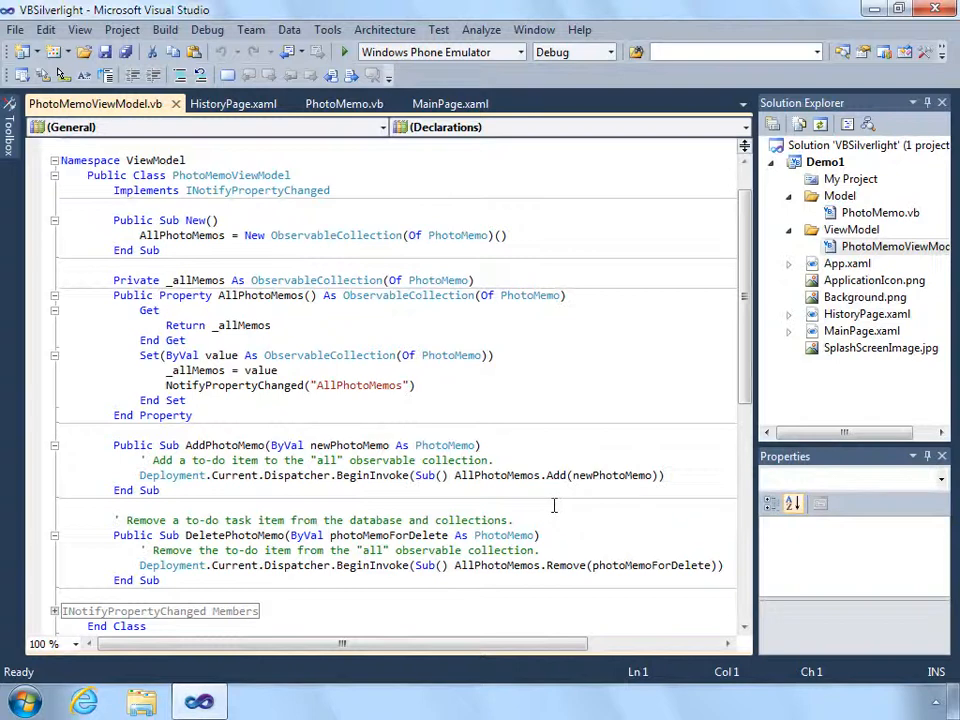
mouse_move(560, 512)
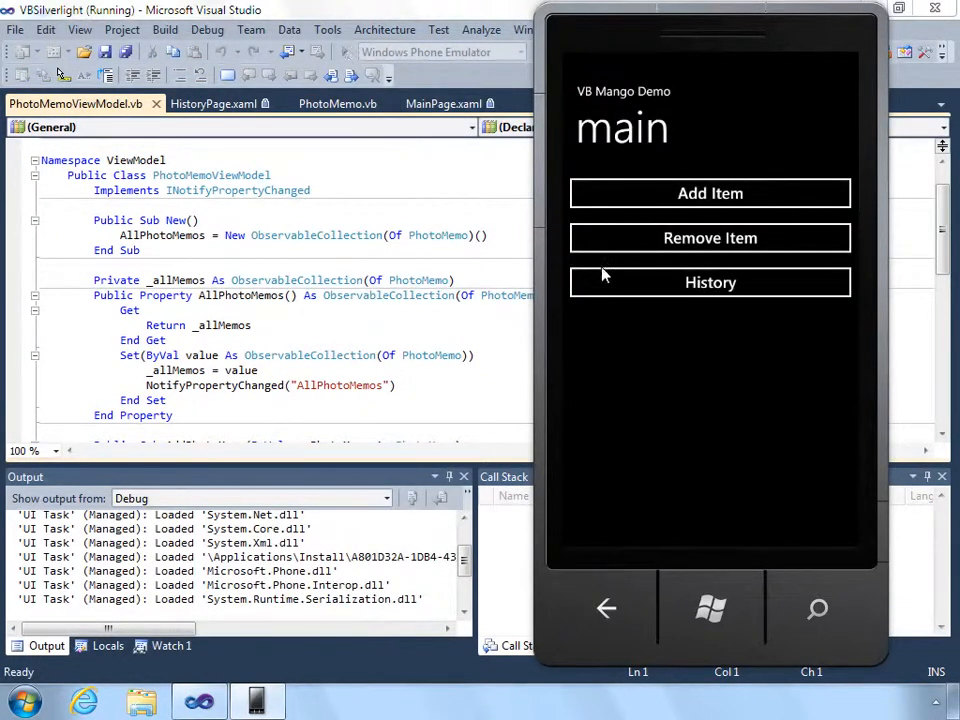
mouse_move(740, 238)
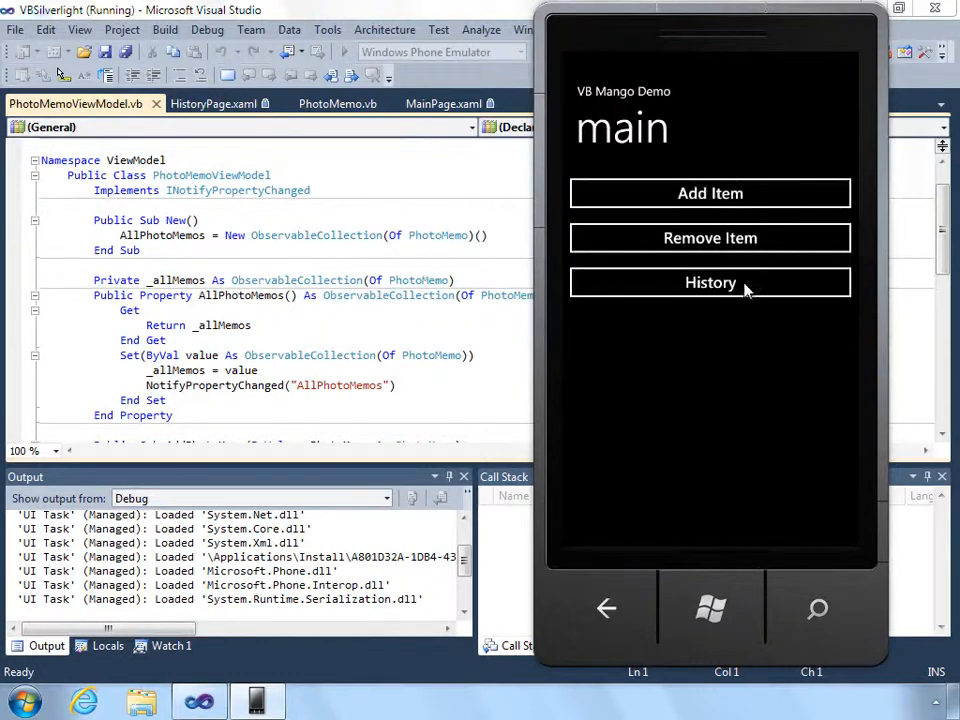
Show the memo history list in the emulator, then return to the phone's start screen.
left_click(710, 282)
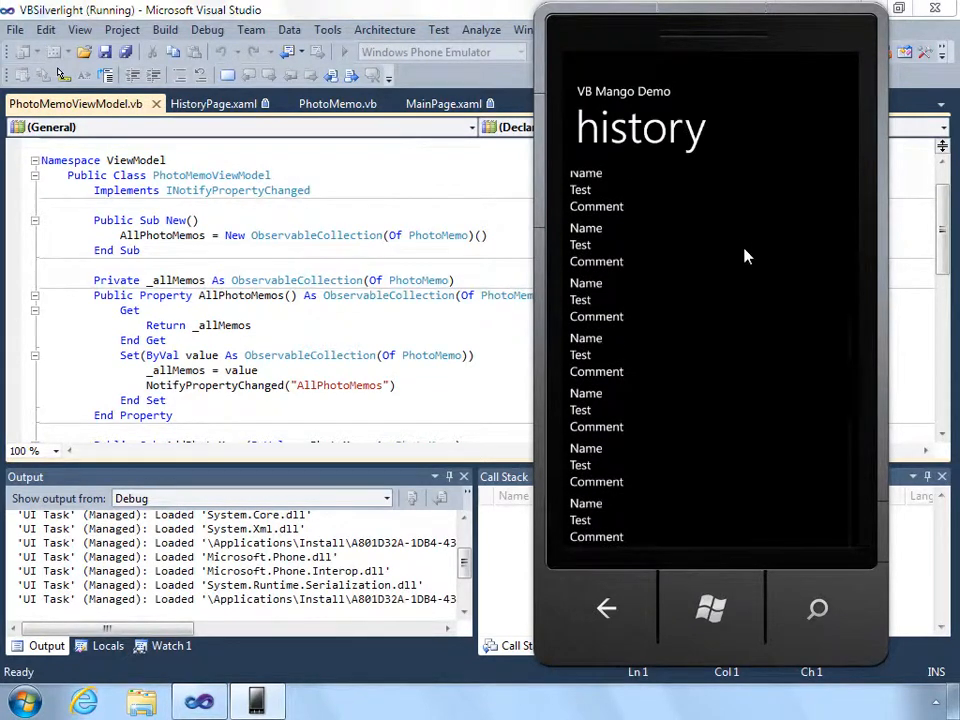
mouse_move(851, 374)
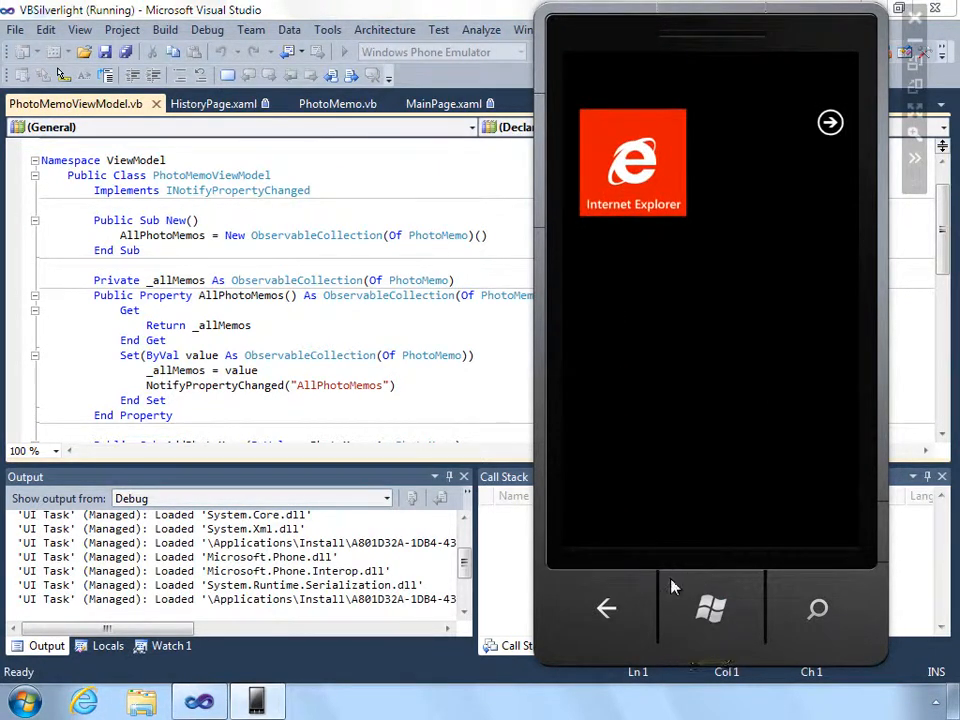
left_click(632, 163)
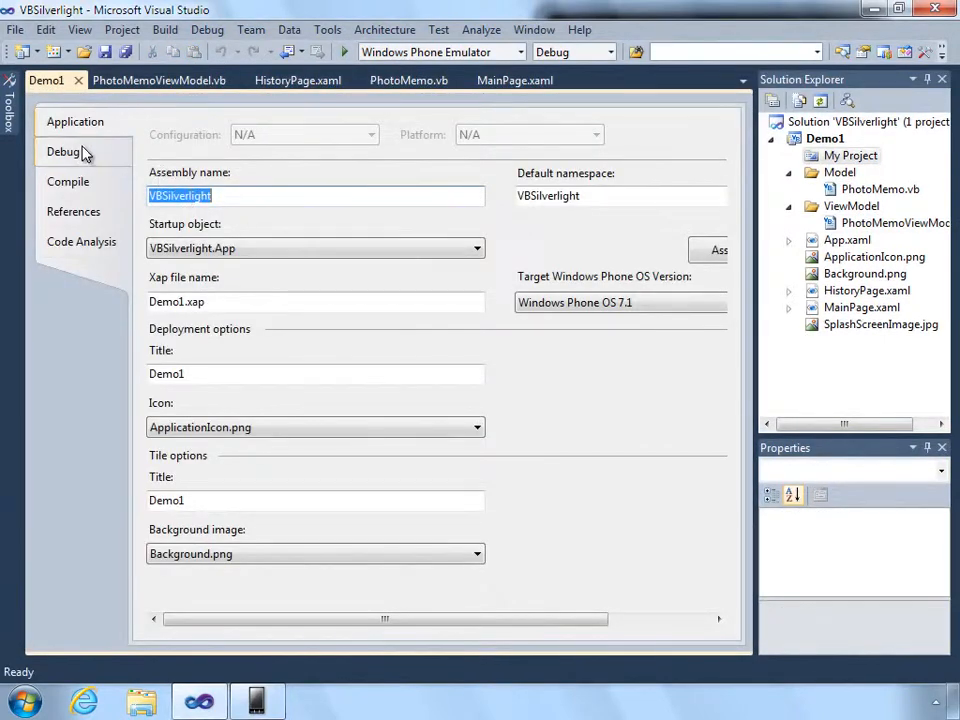
Tick 'Tombstone upon deactivation while debugging' on the Debug tab and close Demo1 properties.
left_click(63, 151)
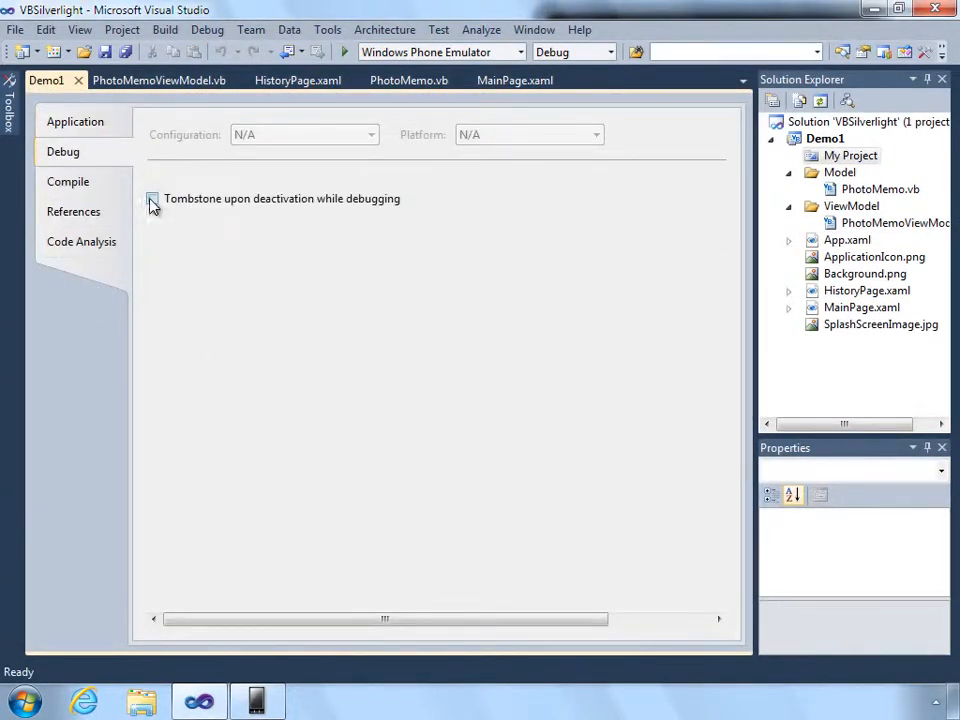
left_click(152, 198)
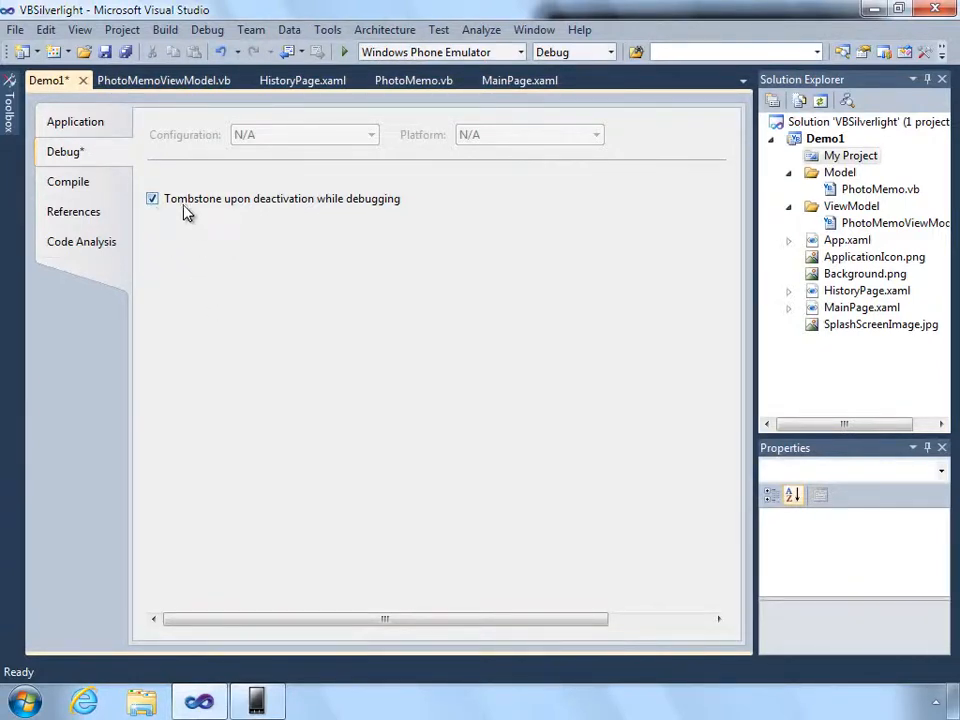
mouse_move(291, 219)
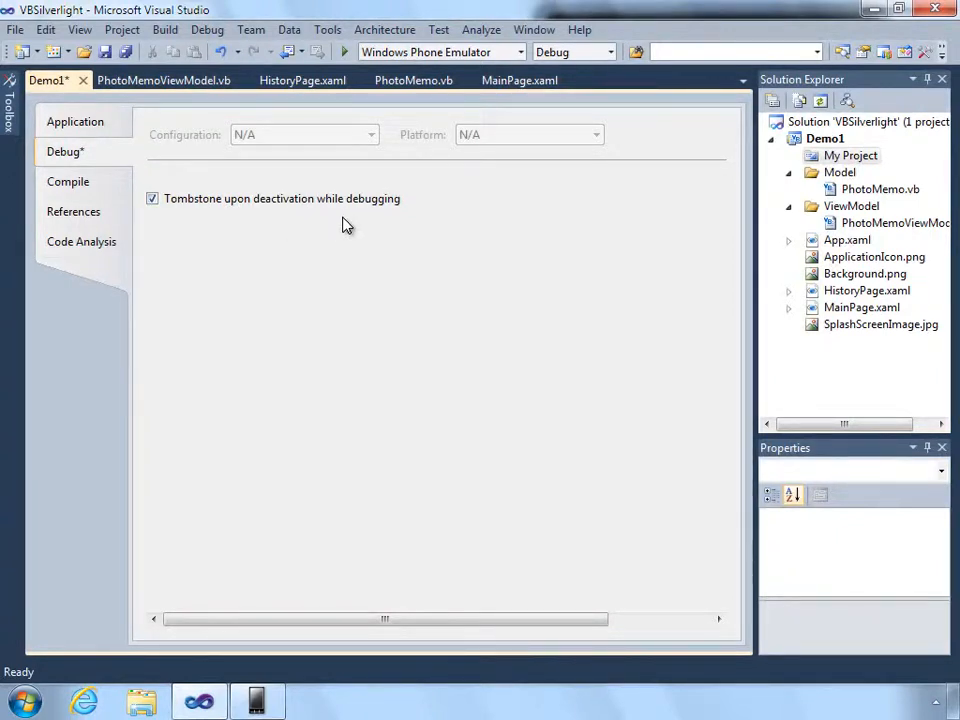
mouse_move(316, 230)
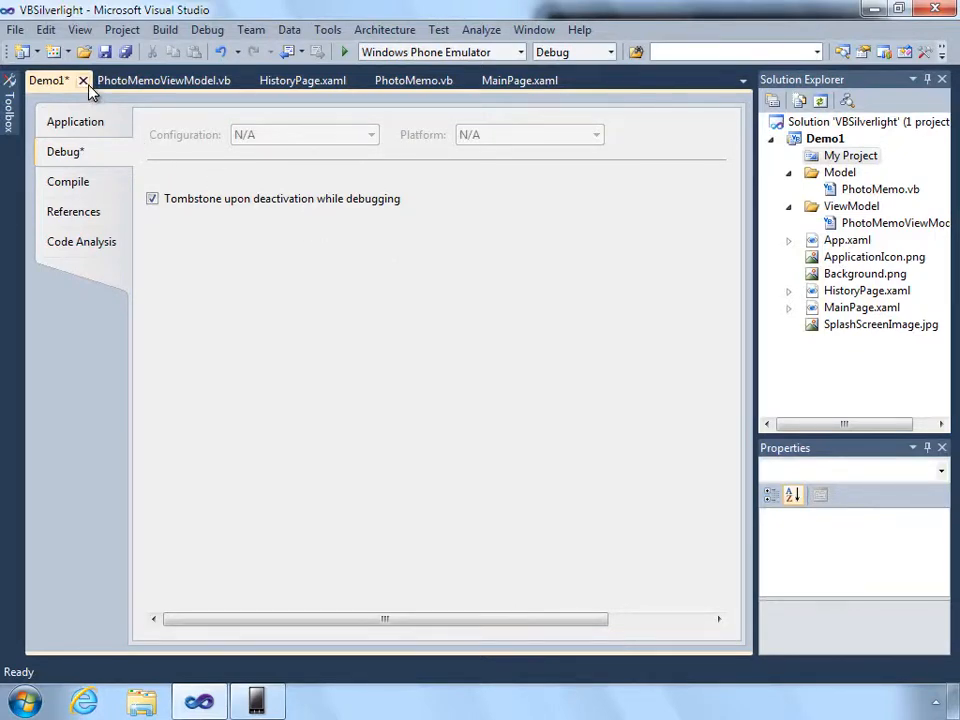
left_click(92, 80)
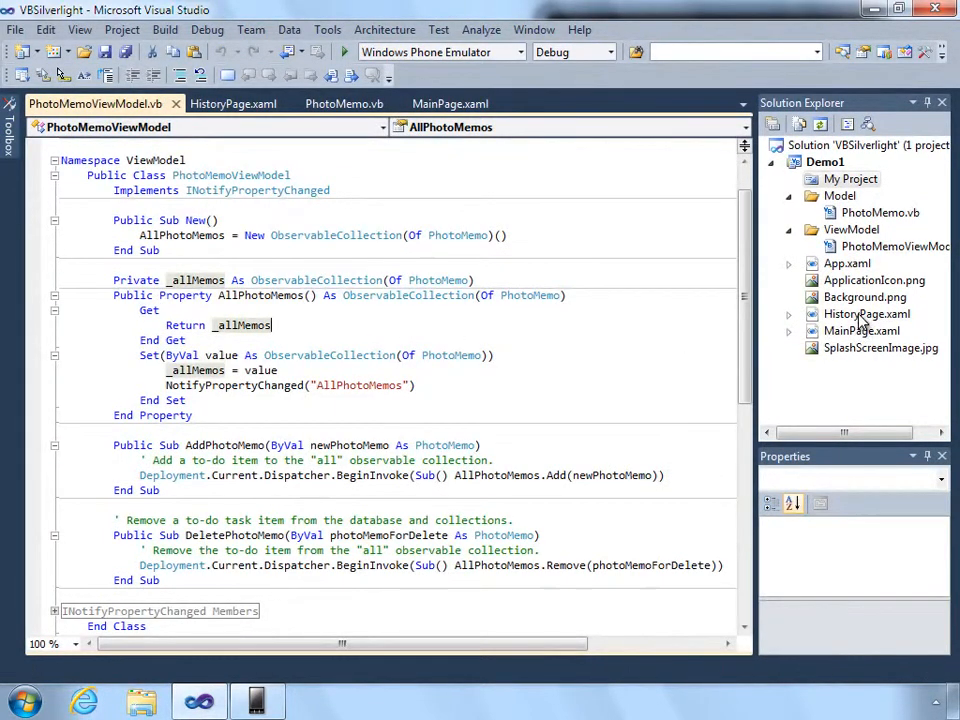
Open HistoryPage.xaml.vb and scroll through OnLoaded, OnNavigatedTo and OnNavigatedFrom.
double_click(868, 314)
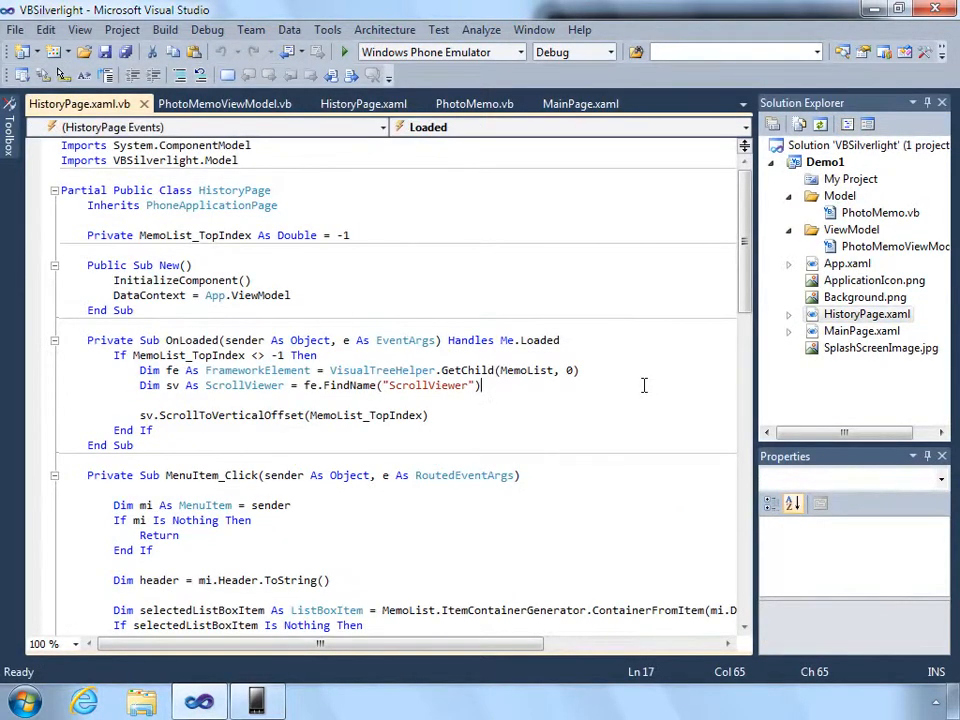
scroll("down", 3)
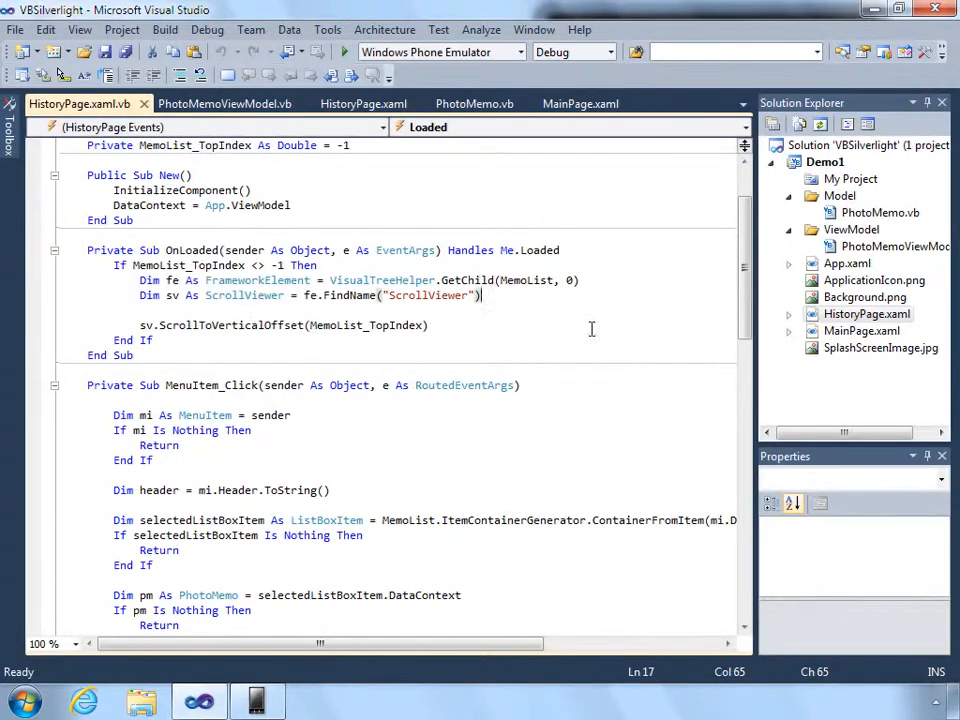
mouse_move(468, 280)
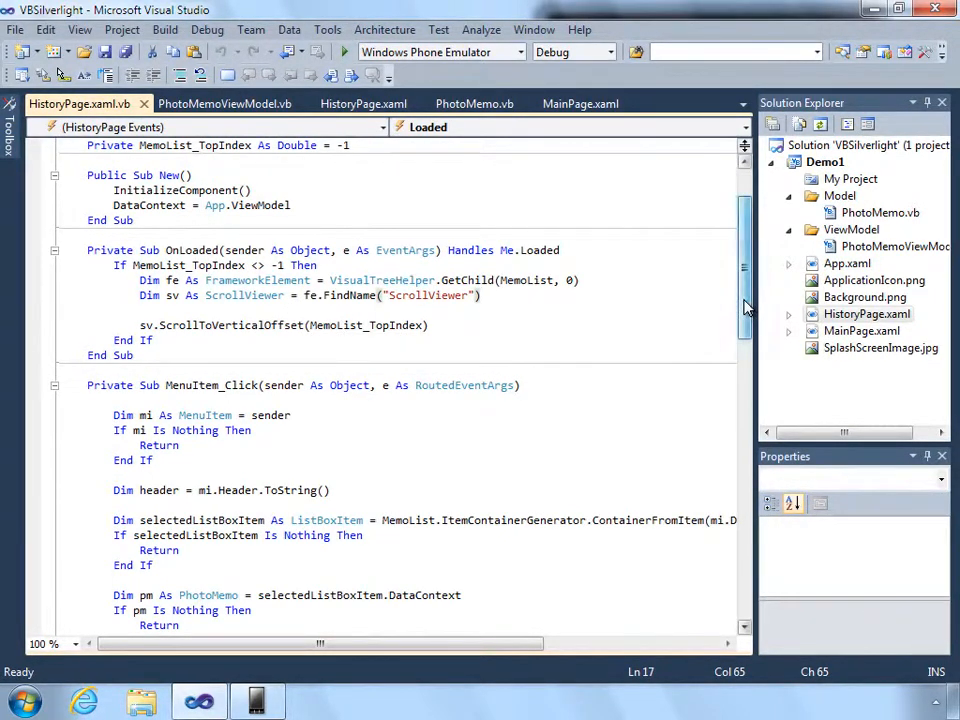
scroll("down", 3)
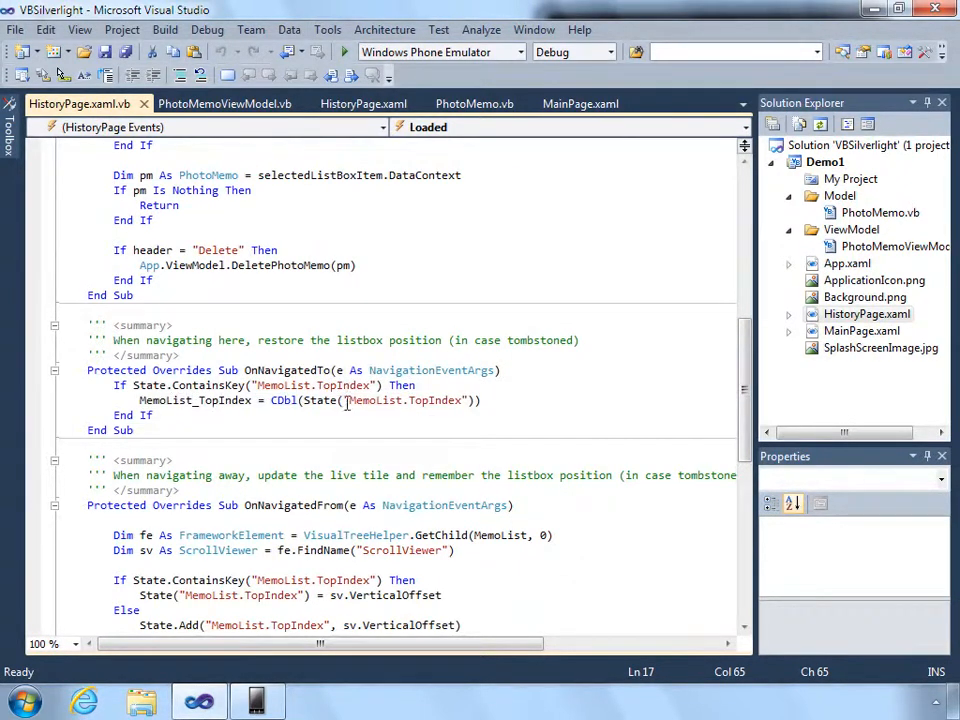
mouse_move(705, 399)
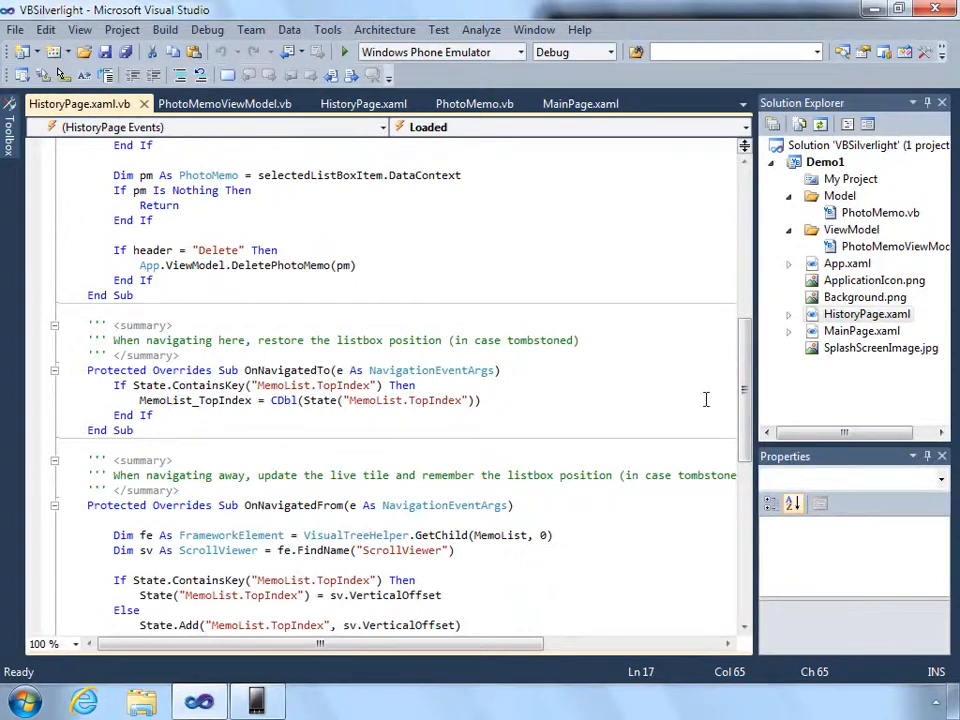
scroll("down", 3)
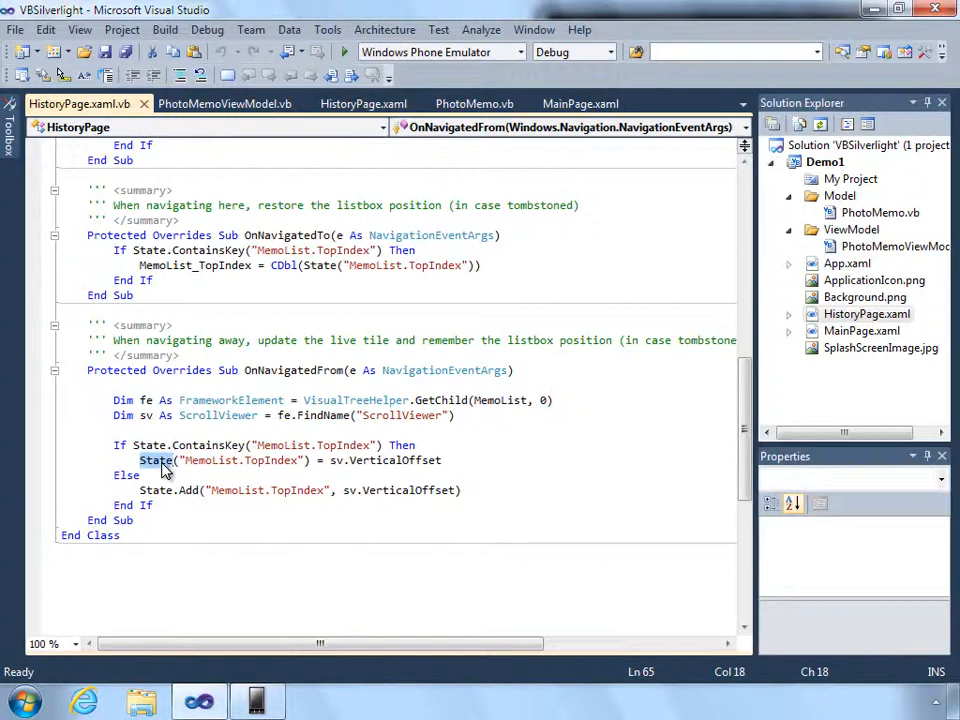
mouse_move(185, 465)
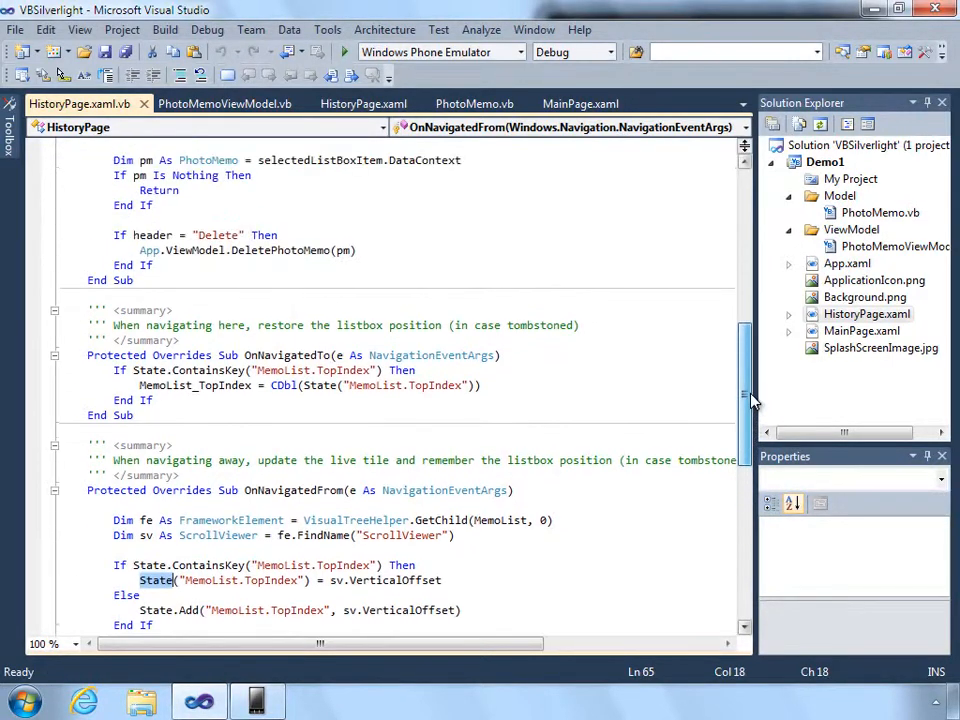
scroll("up", 3)
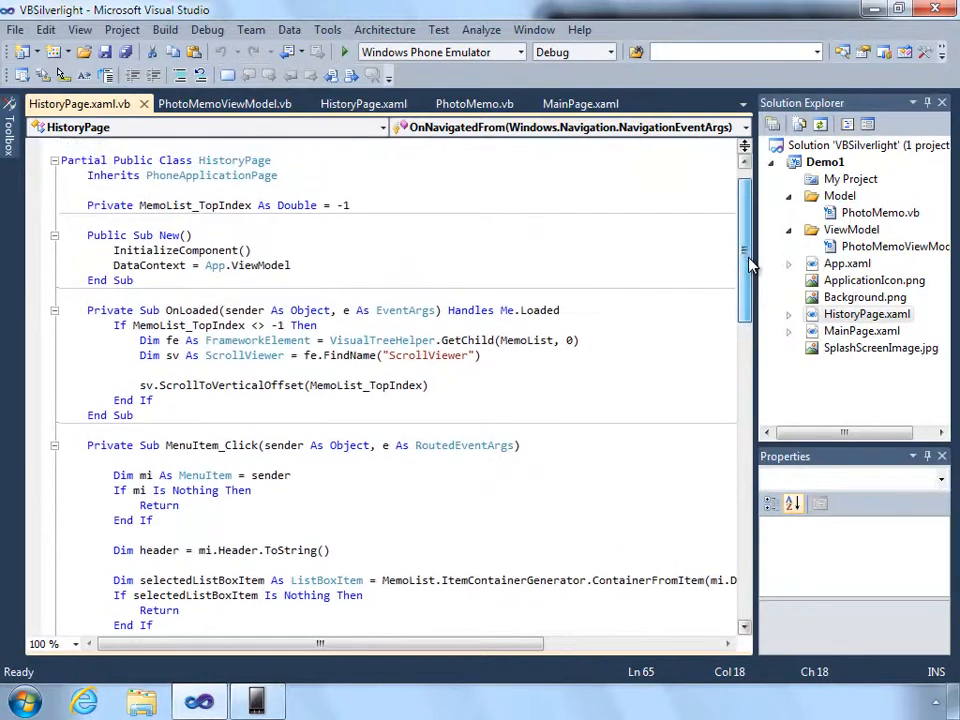
scroll("down", 3)
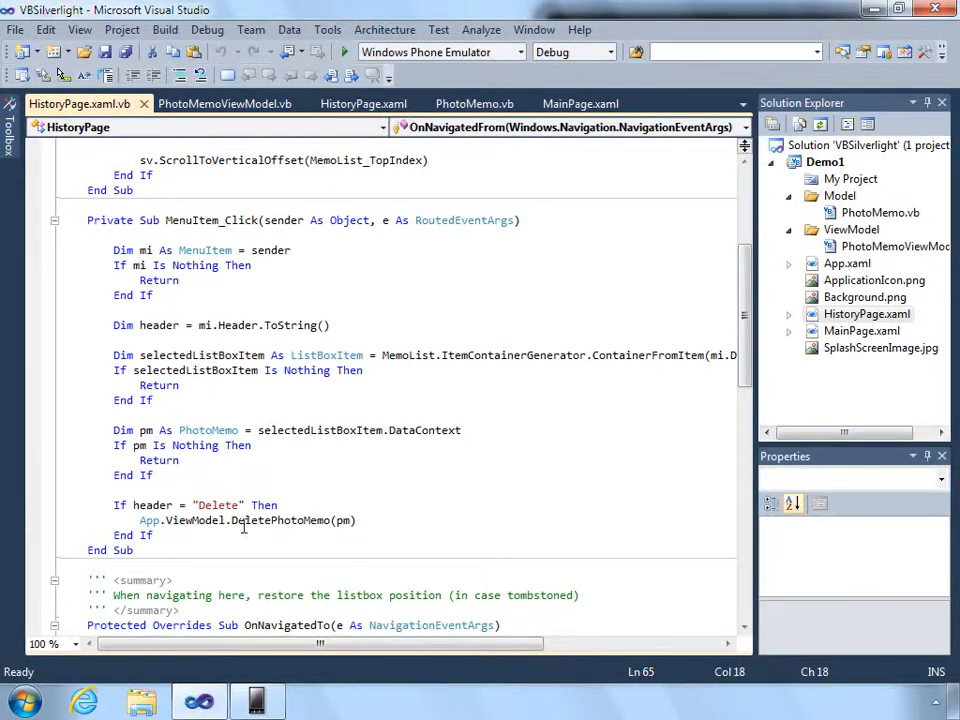
double_click(218, 504)
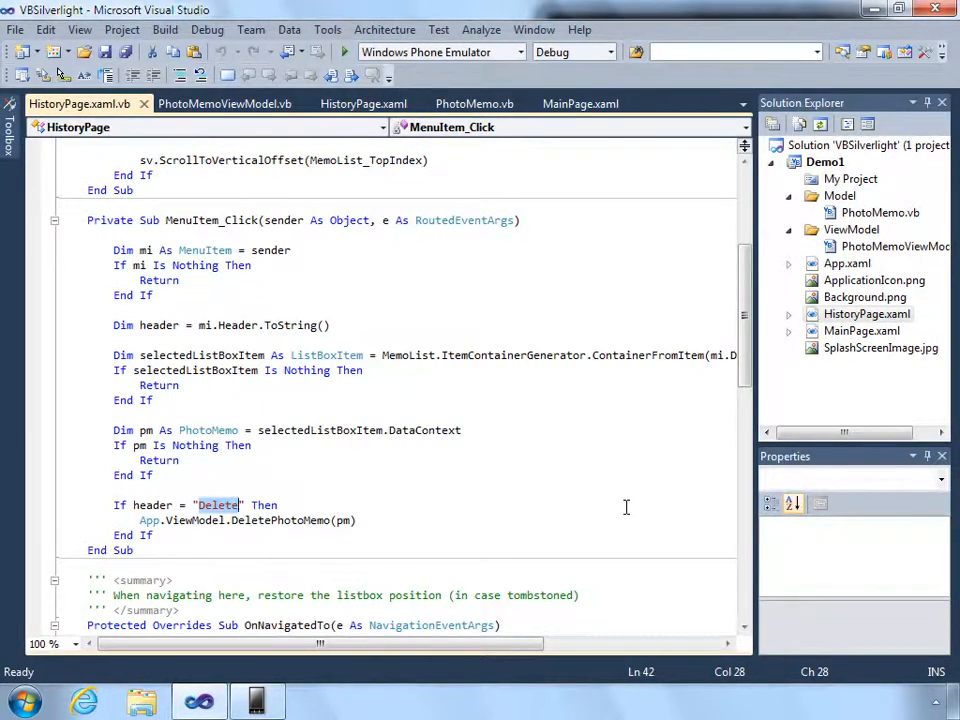
mouse_move(553, 355)
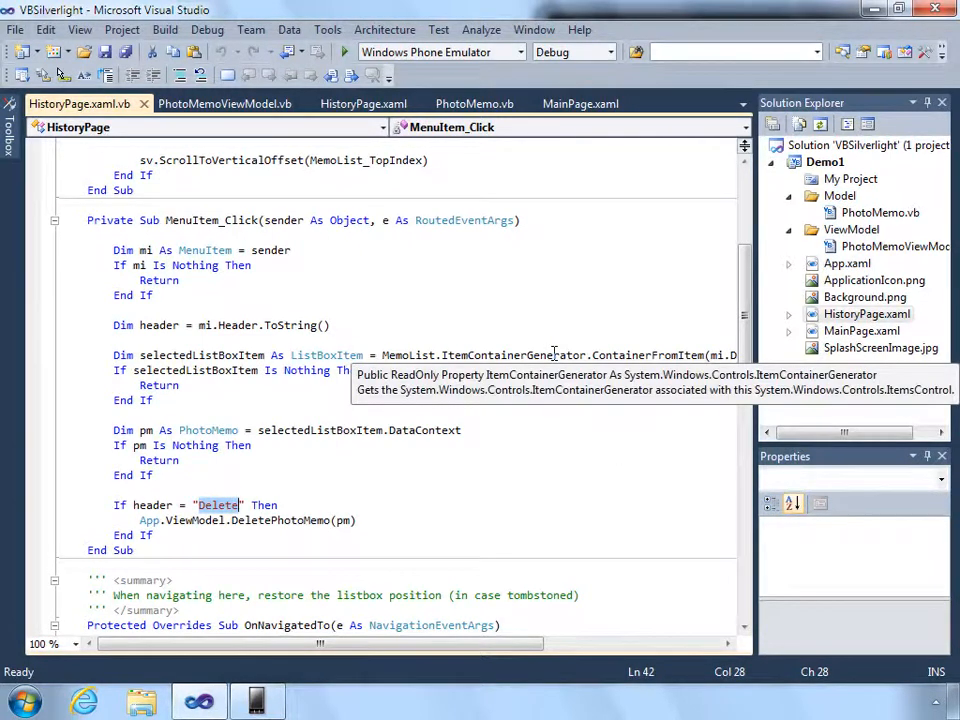
mouse_move(374, 195)
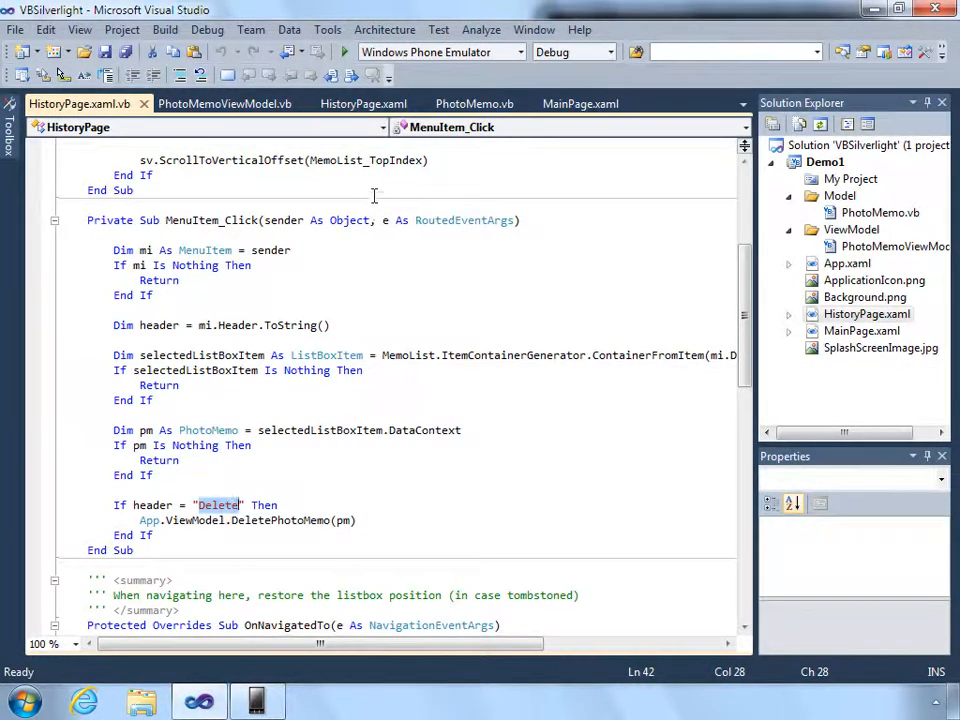